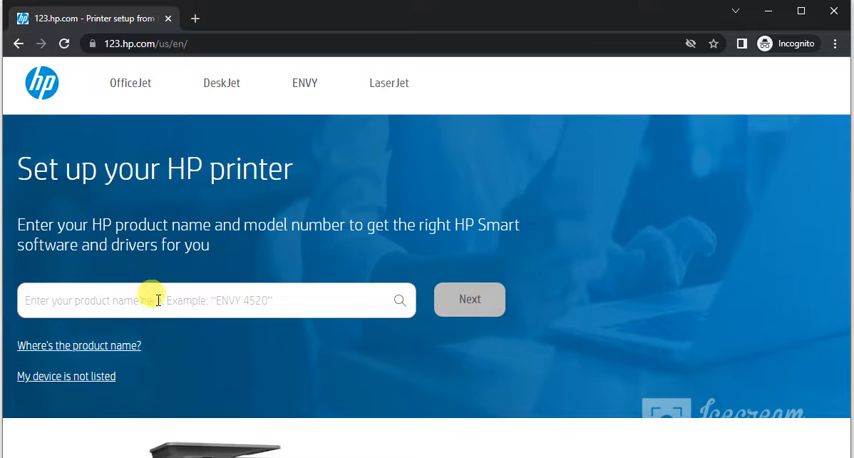
Enter 'hp envy pro 6475' as the product name on 123.hp.com.
{"action": "left_click", "coordinate": [469, 299]}
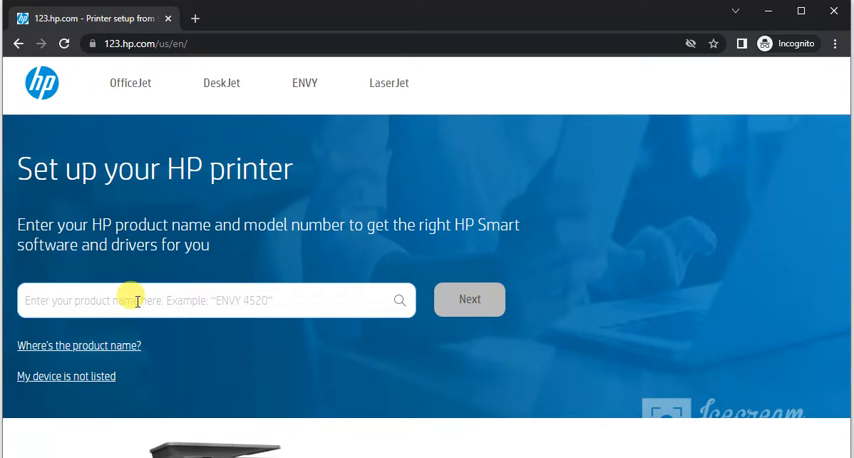
{"action": "type", "text": "hp envy pro 6475"}
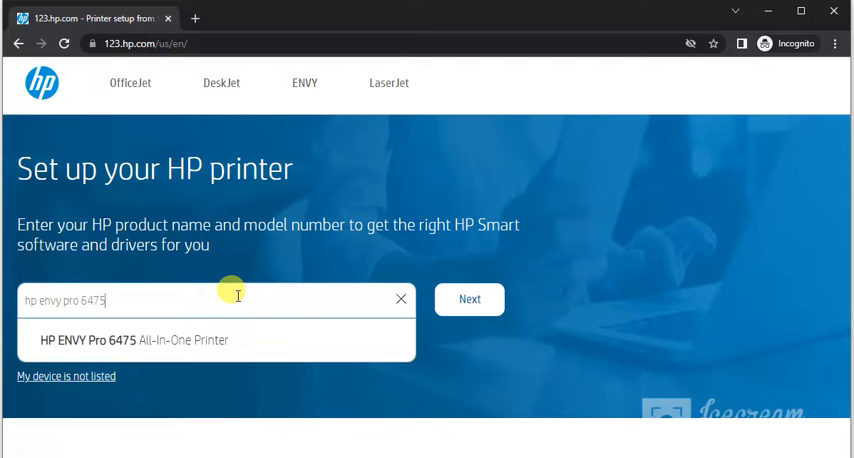
{"action": "mouse_move", "coordinate": [220, 301]}
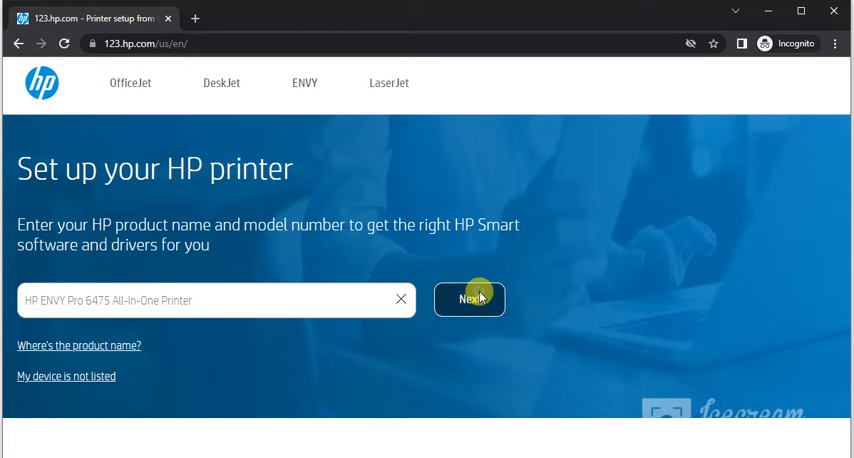
Open the HP ENVY Pro 6475 setup page and scroll through its HP Smart guidance.
{"action": "left_click", "coordinate": [470, 299]}
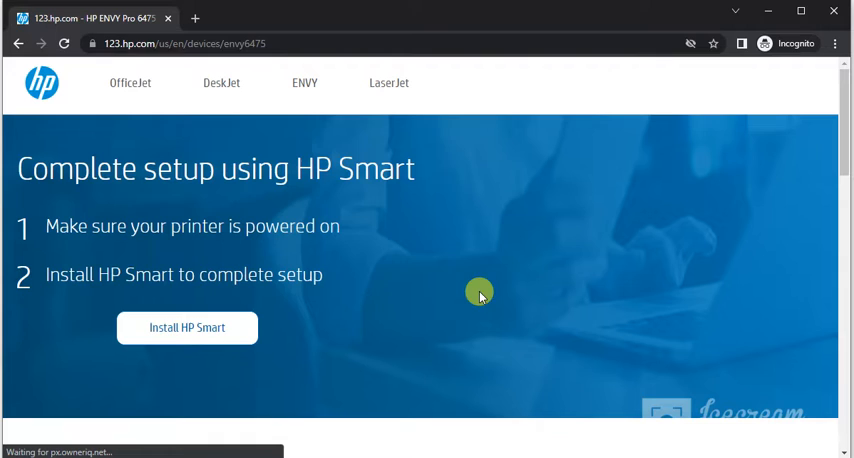
{"action": "mouse_move", "coordinate": [16, 168]}
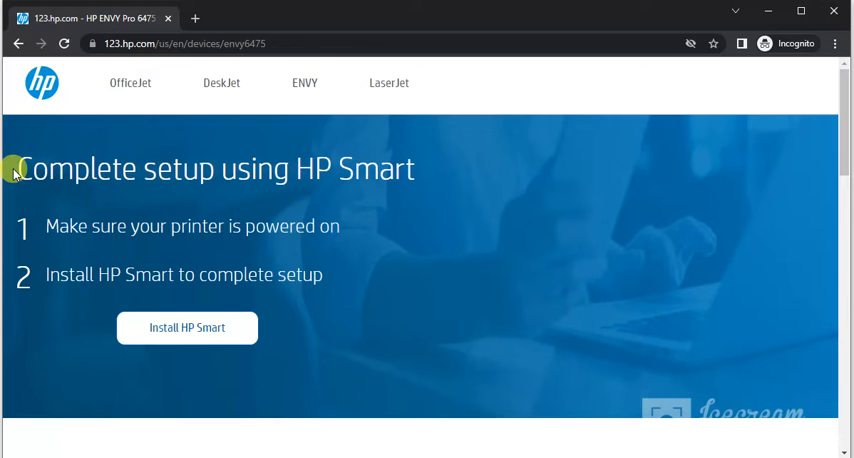
{"action": "mouse_move", "coordinate": [212, 213]}
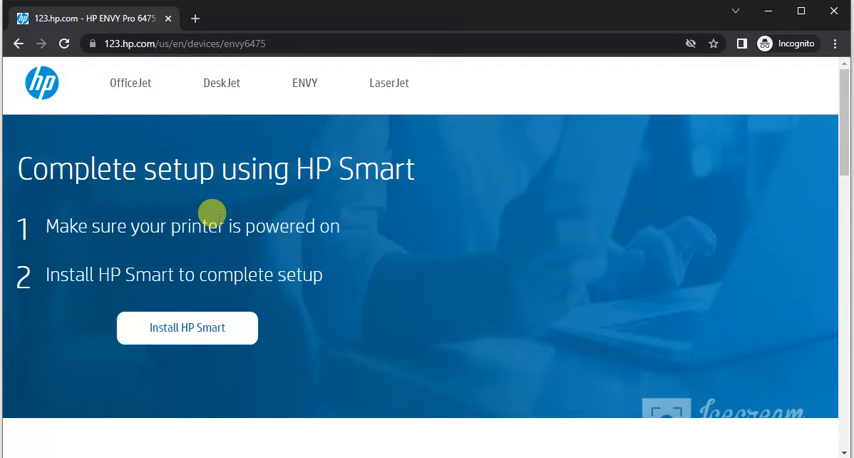
{"action": "mouse_move", "coordinate": [18, 275]}
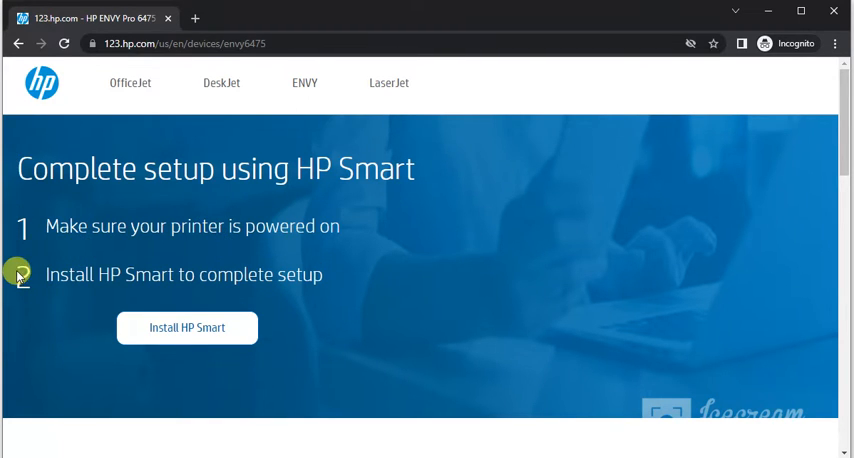
{"action": "mouse_move", "coordinate": [275, 300]}
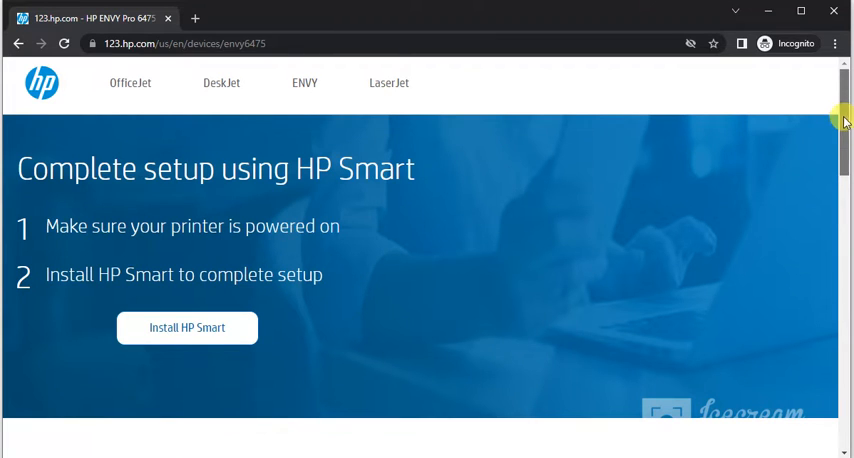
{"action": "scroll", "scroll_direction": "down", "scroll_amount": 3}
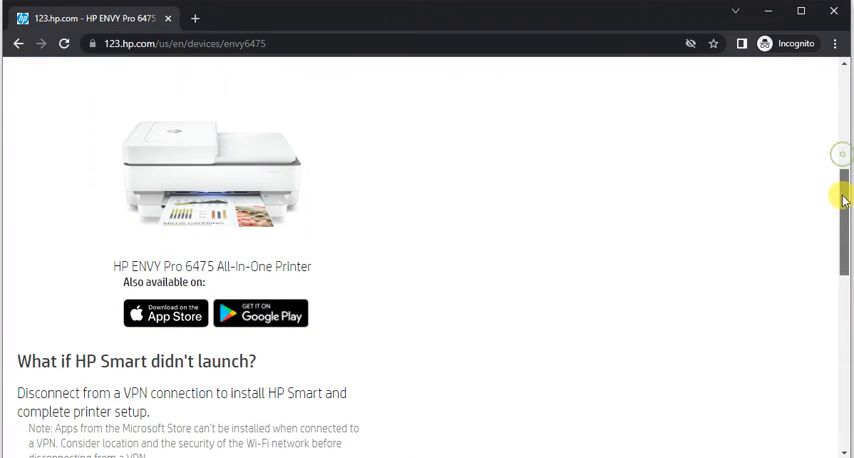
{"action": "scroll", "scroll_direction": "down", "scroll_amount": 3}
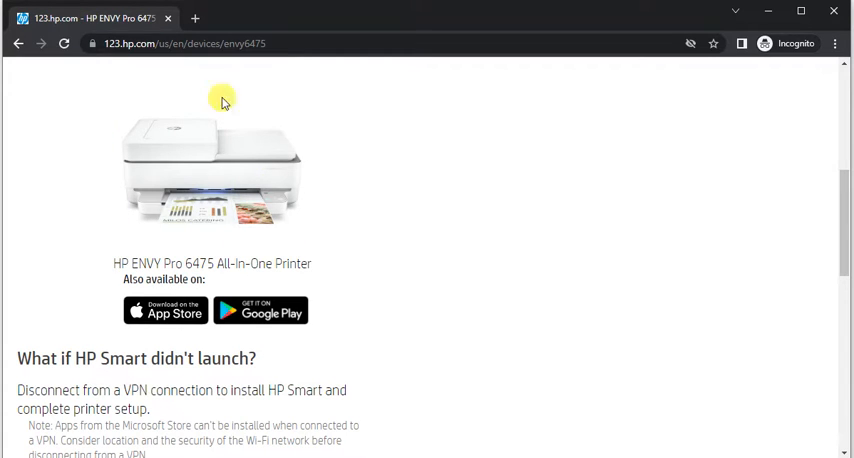
{"action": "mouse_move", "coordinate": [110, 157]}
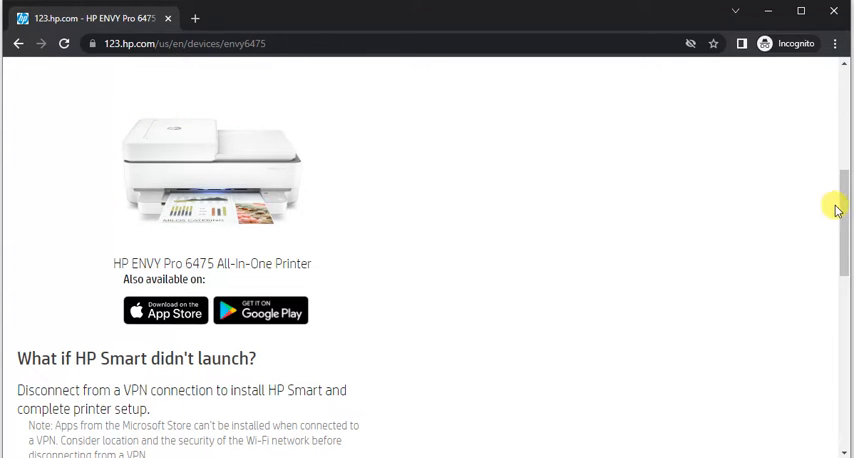
{"action": "scroll", "scroll_direction": "down", "scroll_amount": 3}
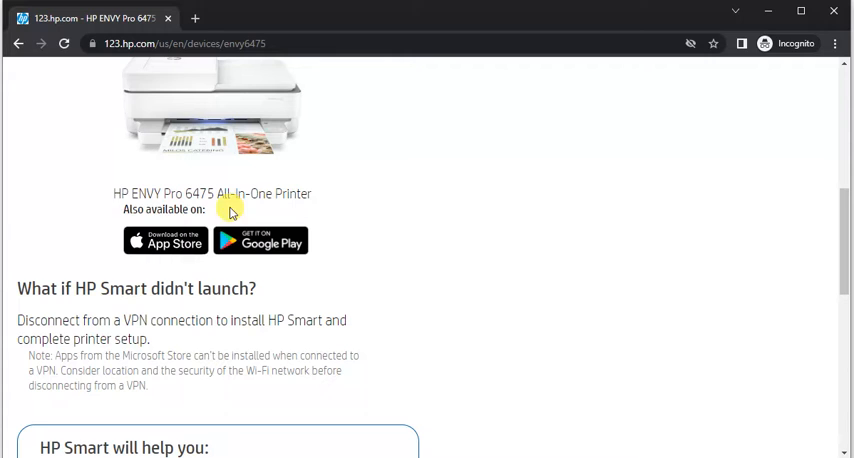
{"action": "mouse_move", "coordinate": [275, 175]}
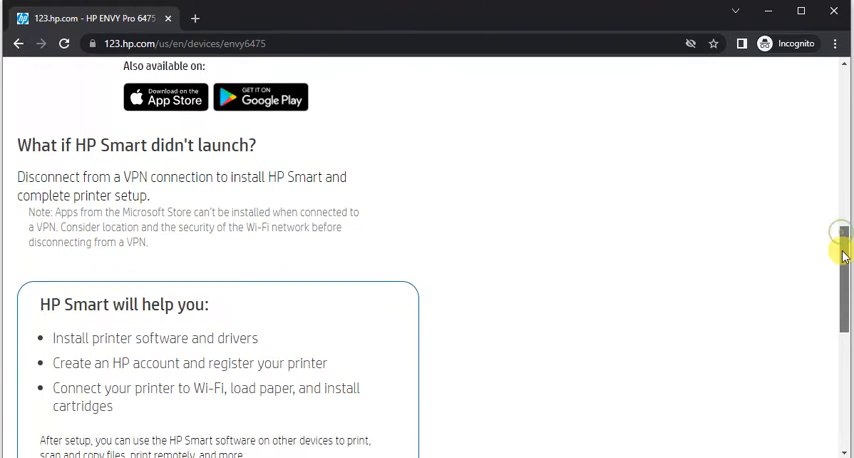
{"action": "scroll", "scroll_direction": "down", "scroll_amount": 3}
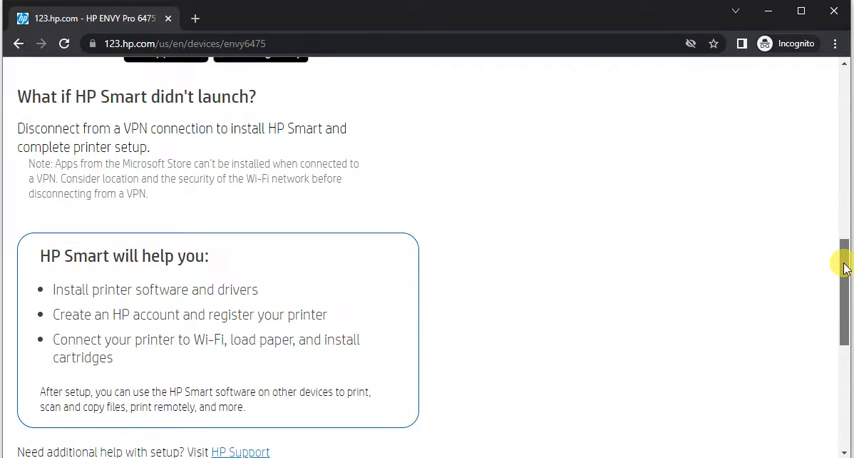
{"action": "scroll", "scroll_direction": "down", "scroll_amount": 3}
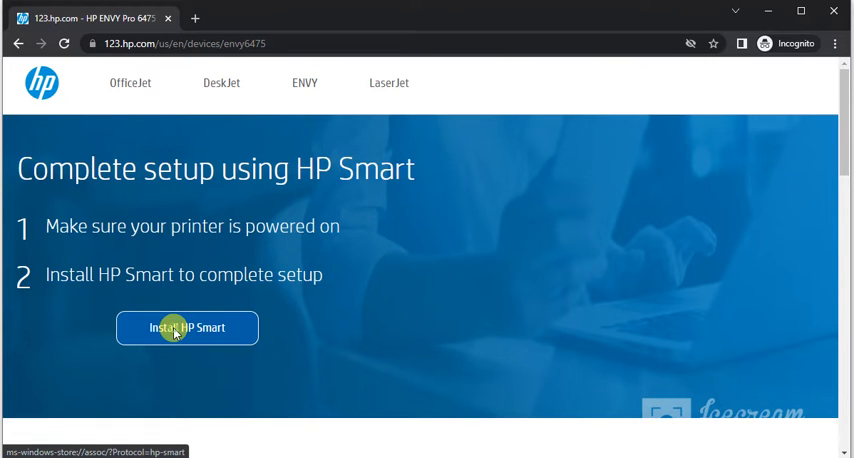
Install HP Smart, always allowing 123.hp.com to open Microsoft Store links.
{"action": "left_click", "coordinate": [187, 328]}
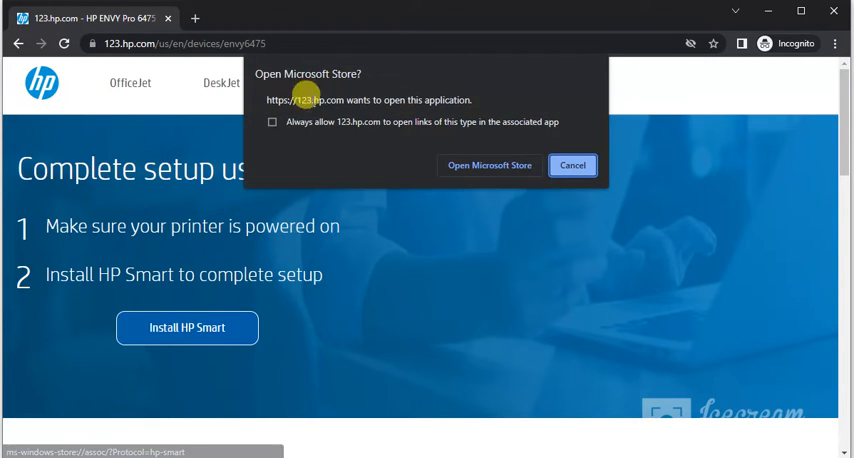
{"action": "left_click", "coordinate": [271, 122]}
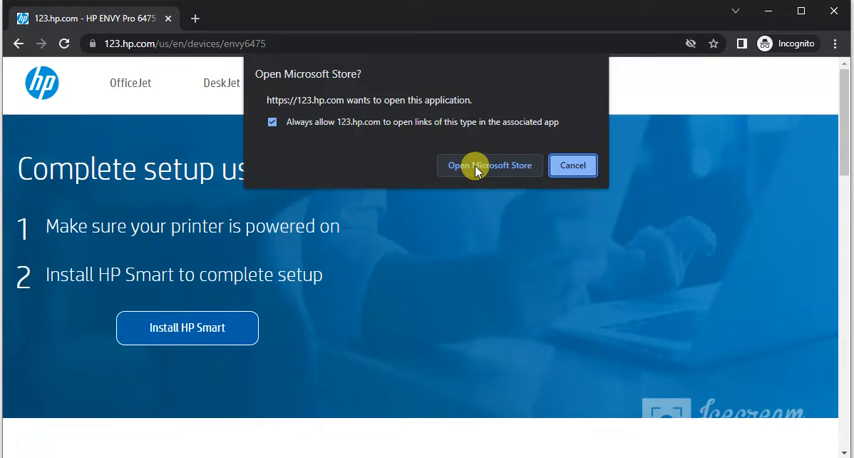
{"action": "left_click", "coordinate": [489, 165]}
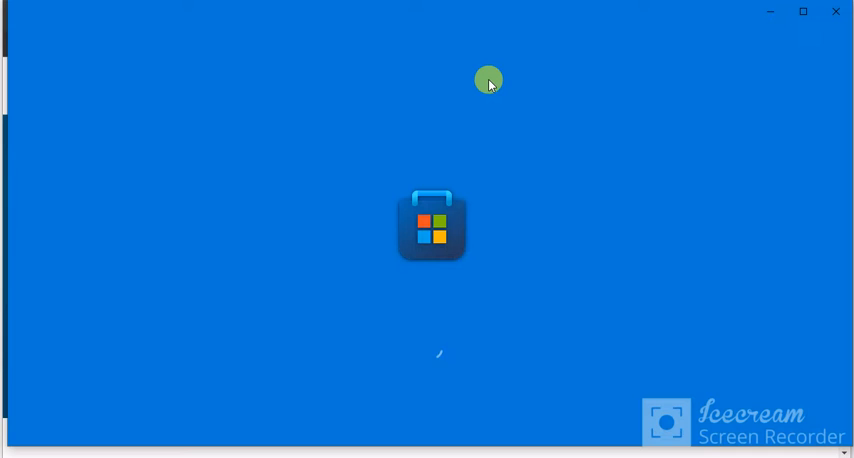
{"action": "mouse_move", "coordinate": [312, 156]}
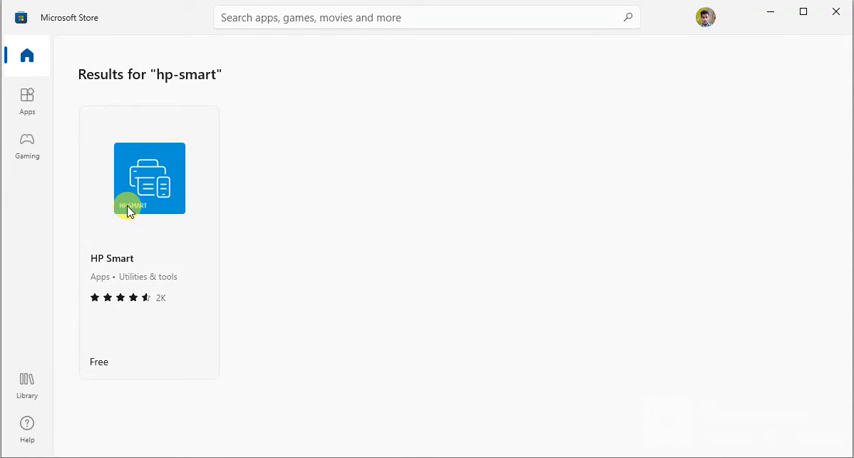
Install the HP Smart app from its Microsoft Store details page.
{"action": "left_click", "coordinate": [149, 179]}
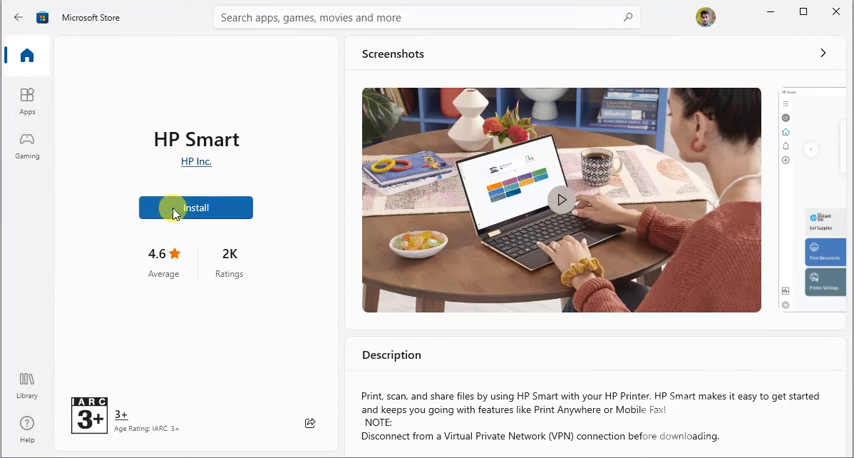
{"action": "left_click", "coordinate": [195, 207]}
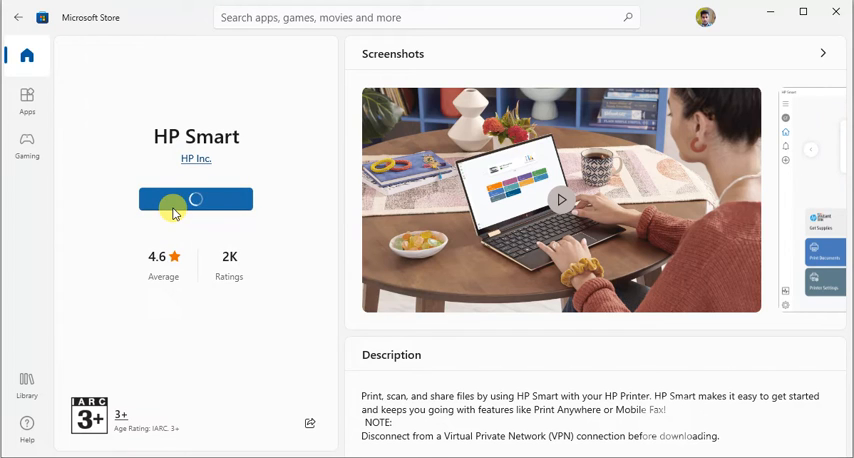
{"action": "left_click", "coordinate": [196, 200]}
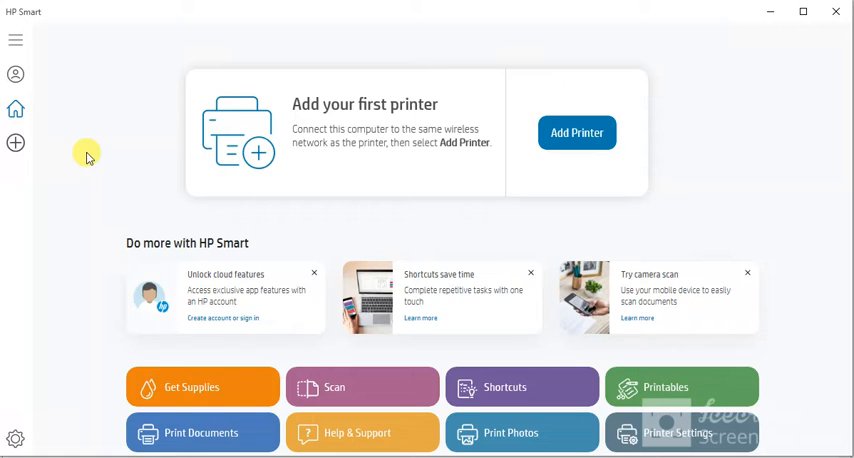
{"action": "mouse_move", "coordinate": [475, 118]}
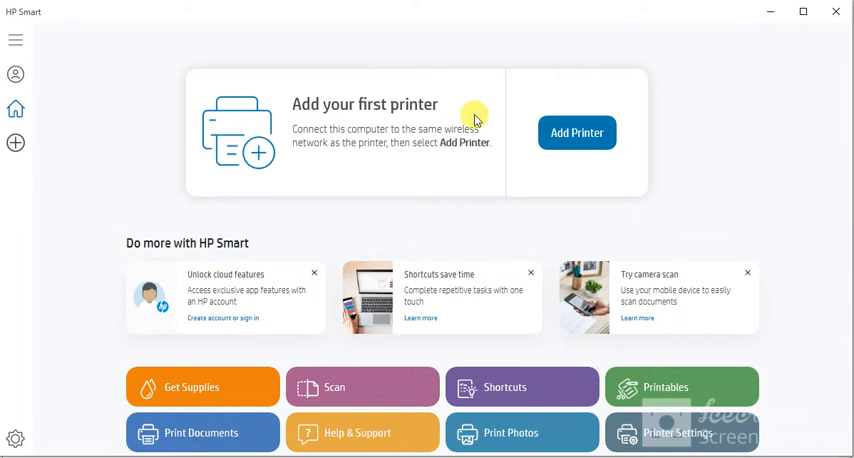
{"action": "mouse_move", "coordinate": [500, 130]}
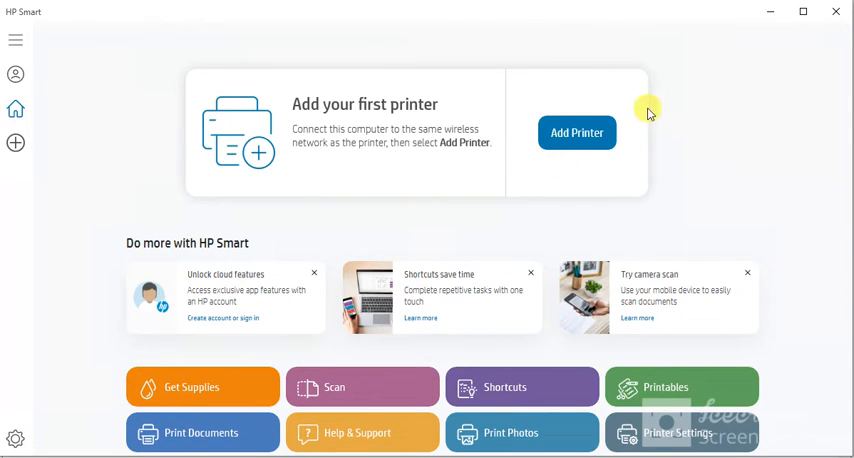
{"action": "mouse_move", "coordinate": [530, 103]}
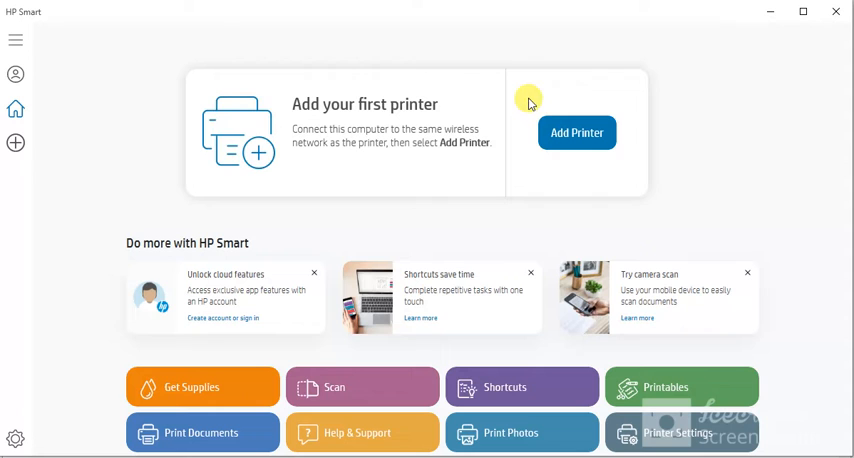
{"action": "mouse_move", "coordinate": [632, 75]}
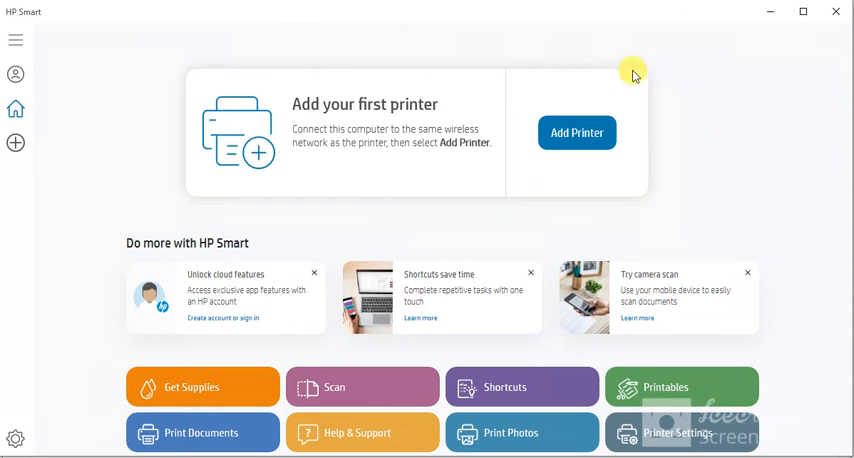
{"action": "mouse_move", "coordinate": [546, 81]}
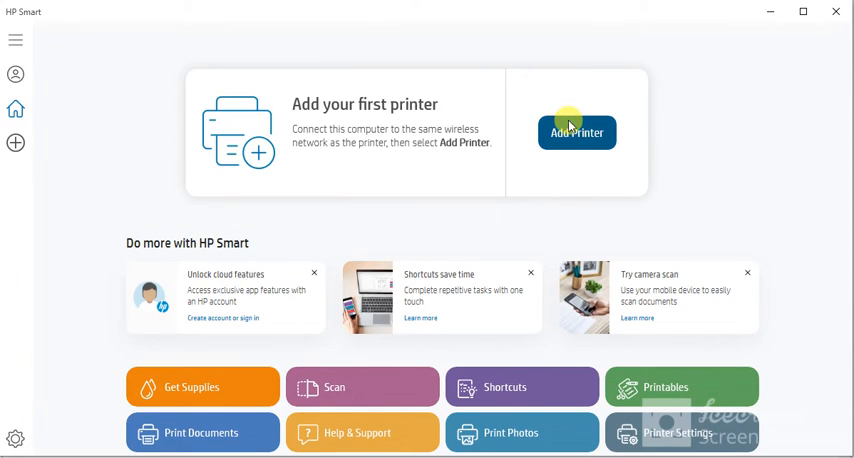
Search for a printer via Add Printer, which finds no printers.
{"action": "left_click", "coordinate": [577, 132]}
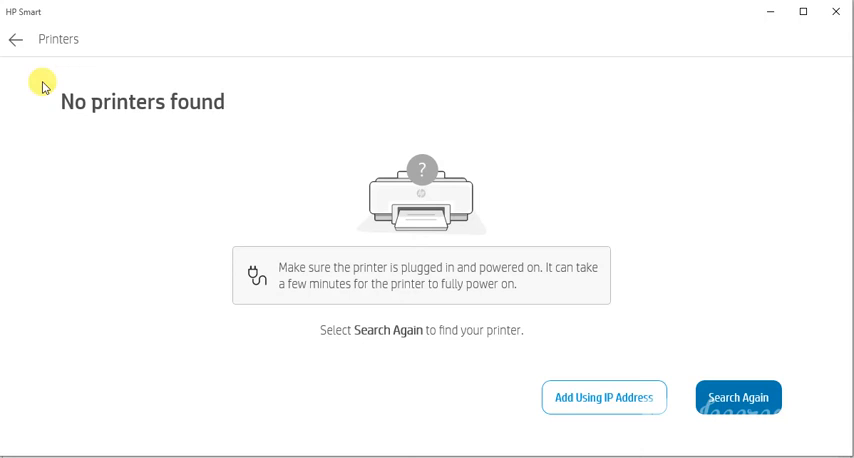
{"action": "mouse_move", "coordinate": [106, 75]}
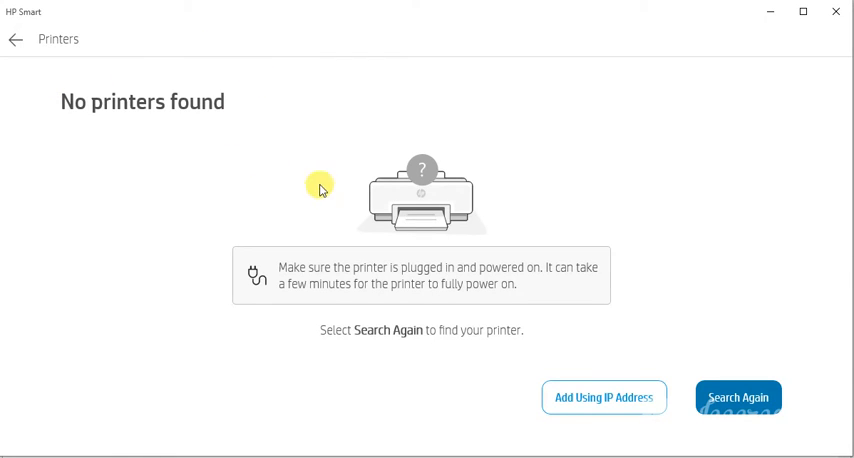
{"action": "mouse_move", "coordinate": [226, 215]}
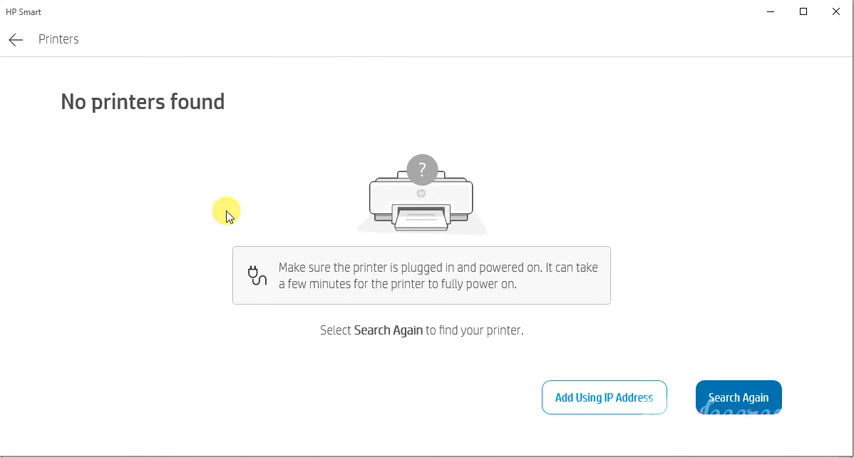
{"action": "mouse_move", "coordinate": [250, 132]}
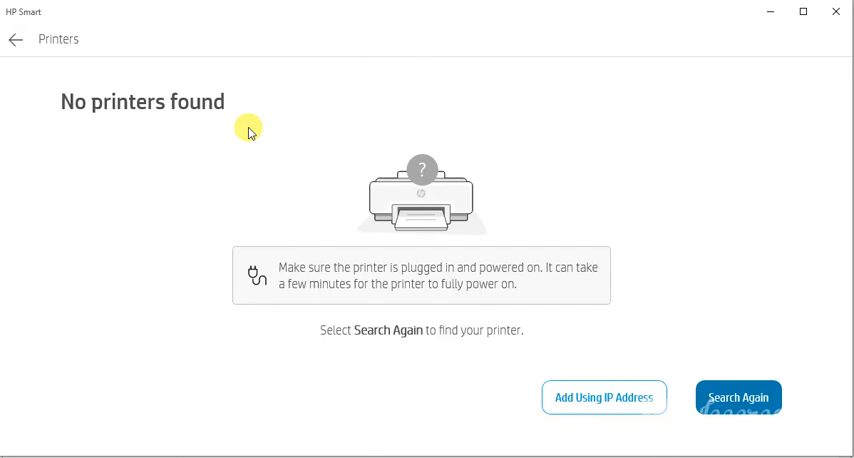
{"action": "mouse_move", "coordinate": [58, 88]}
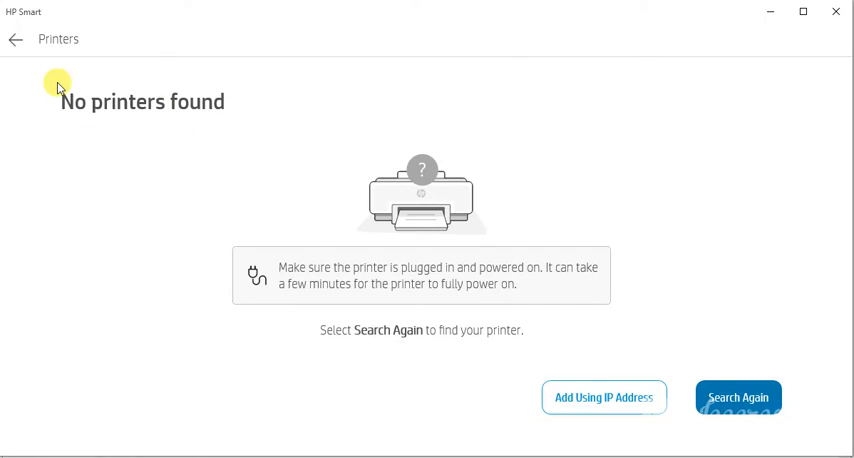
{"action": "mouse_move", "coordinate": [47, 84]}
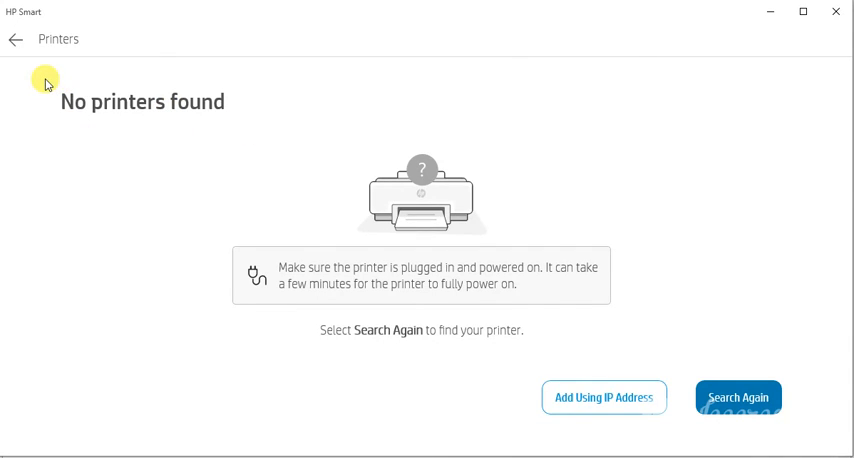
{"action": "mouse_move", "coordinate": [340, 218]}
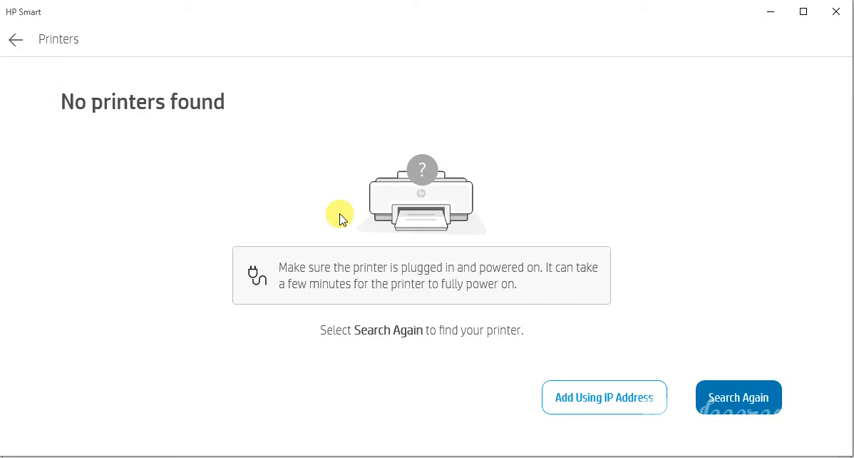